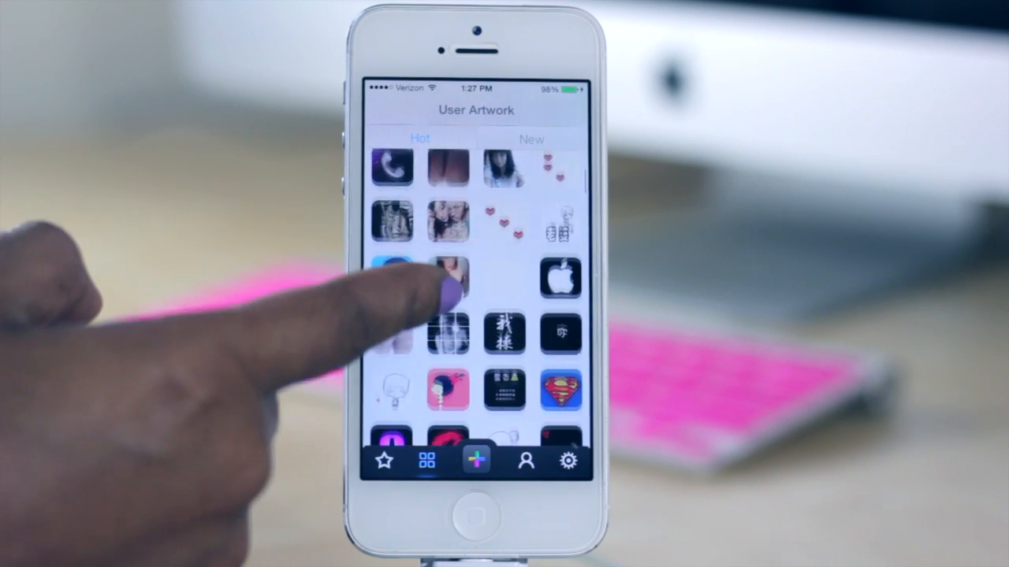
Step: Scroll through User Artwork, then view the Home Screen tab's favourited icons
scroll(down, 3)
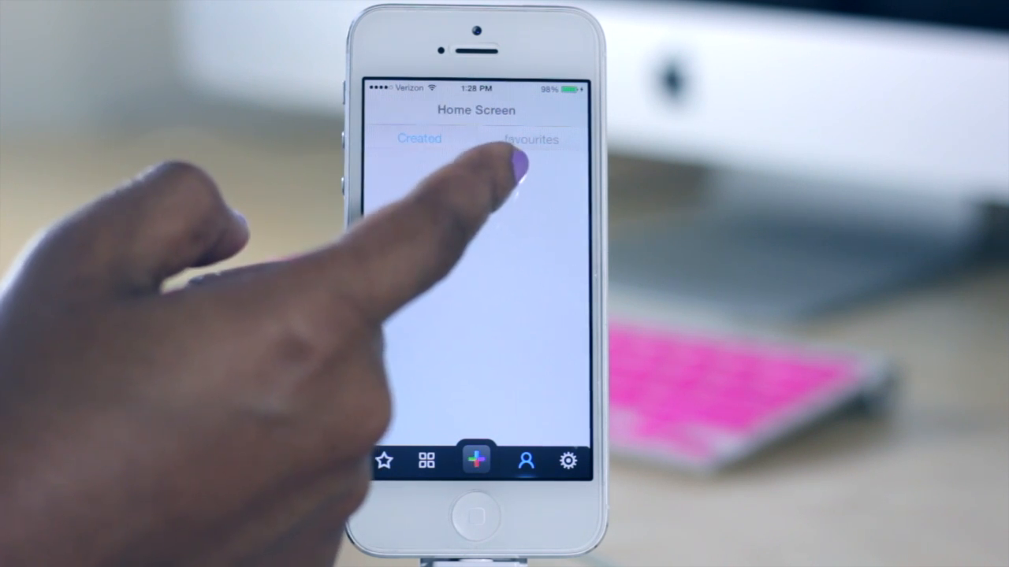
click(569, 461)
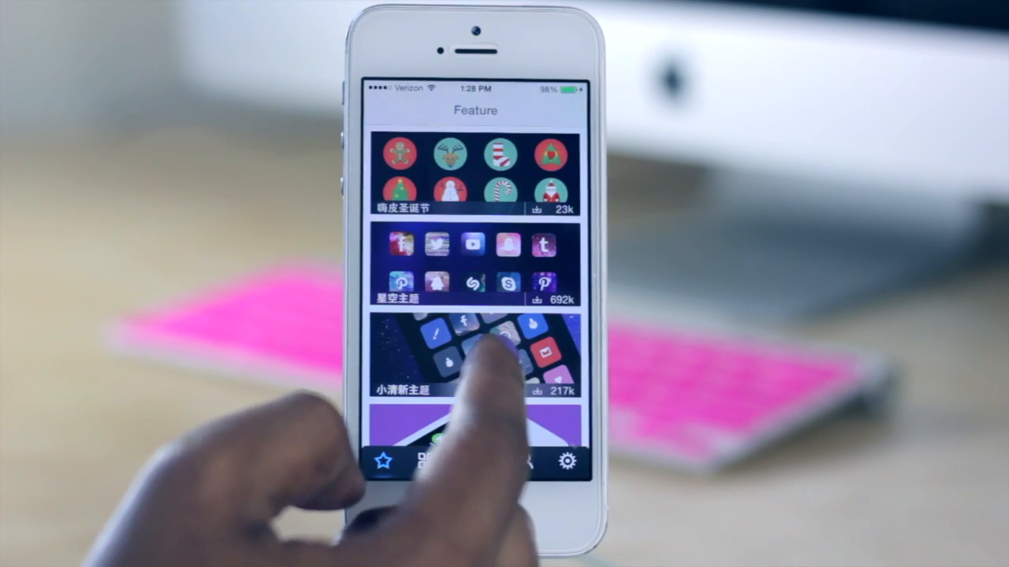
Step: Open the 小清新主題 icon theme from the Feature list
click(473, 366)
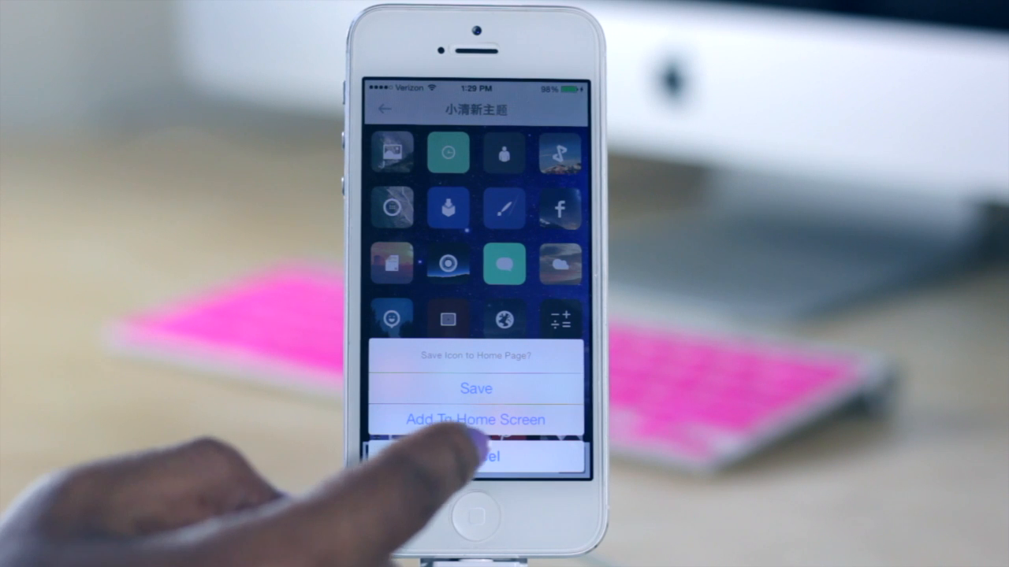
click(476, 456)
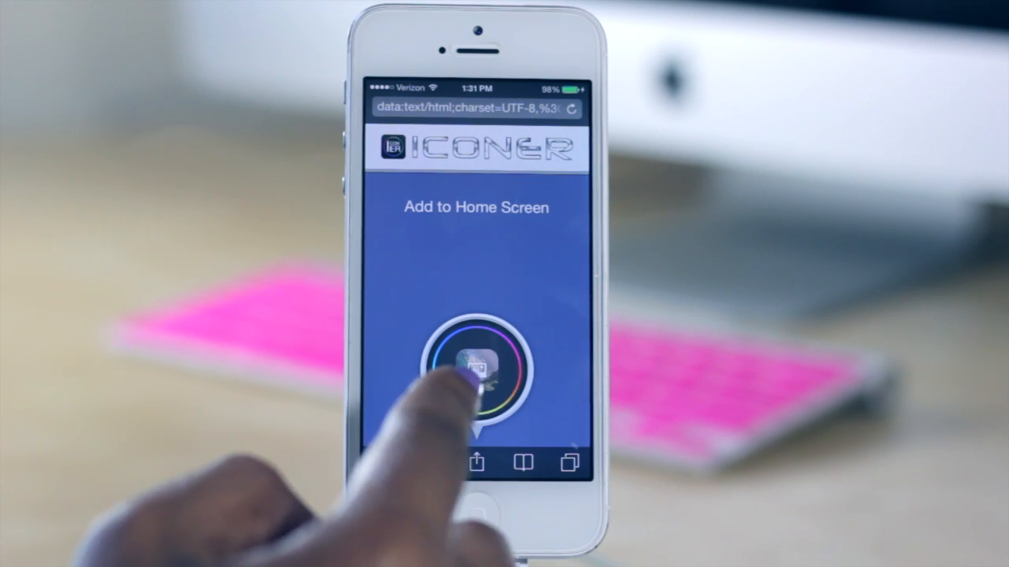
Step: Add the icon to the home screen via Add to Home Screen, keeping the name Camera
click(456, 463)
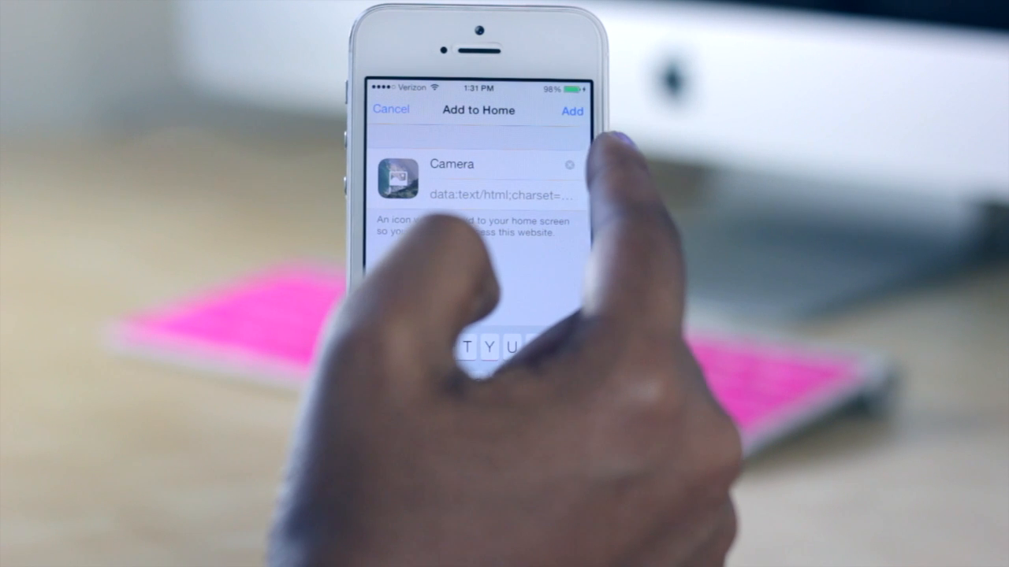
click(571, 110)
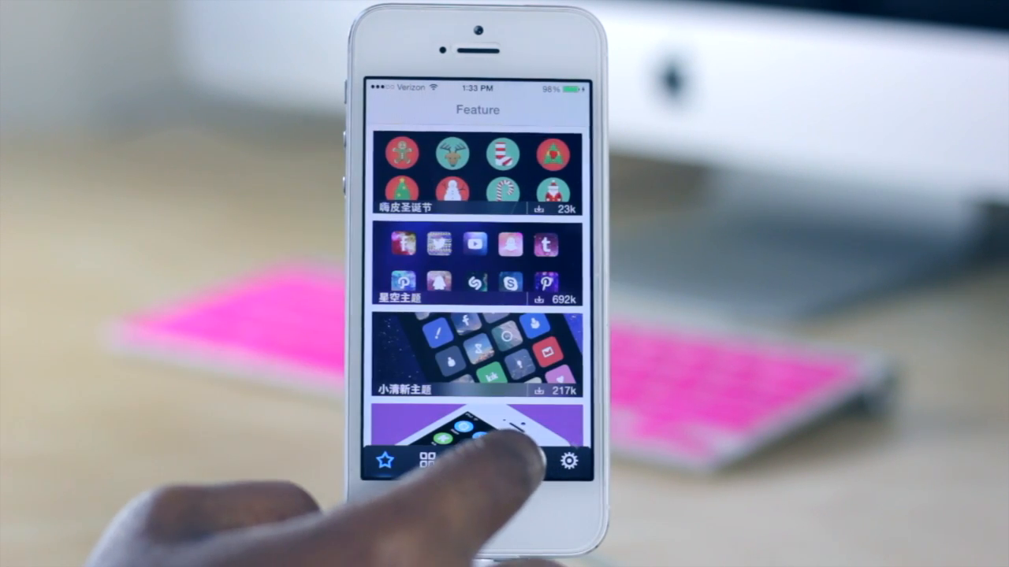
Step: Show the Home Screen favourites with six saved icons, including camera, phone, Twitter and Instagram
click(424, 461)
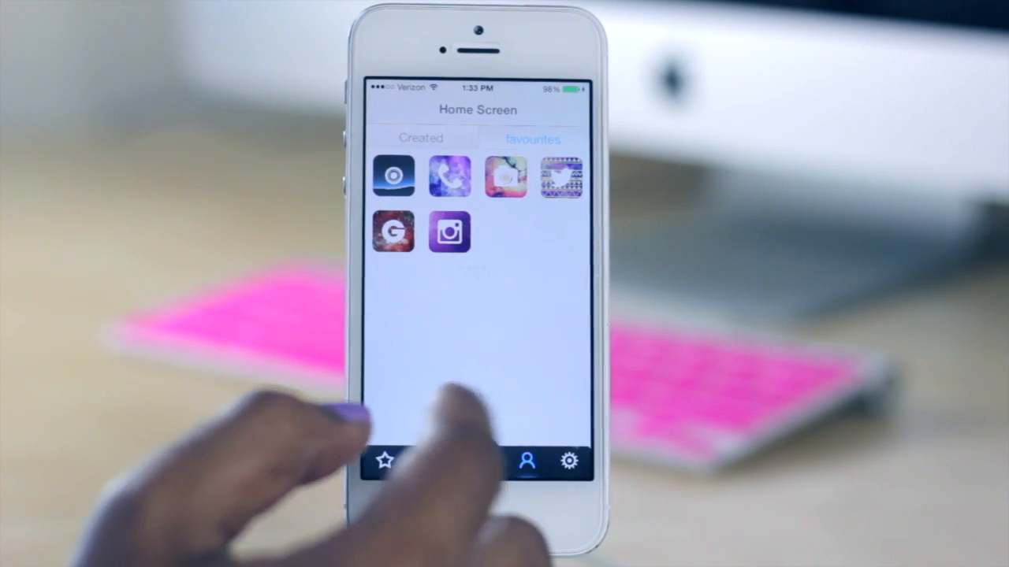